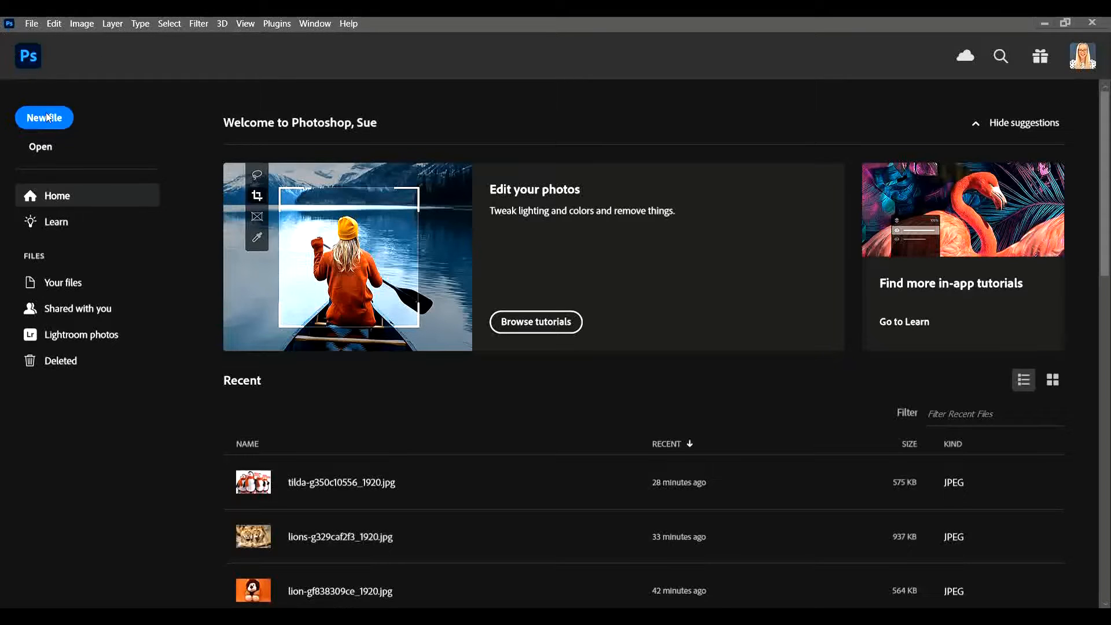
- Start a new document from the Home screen, showing the 8.5 x 11 inch Untitled-1 preset
{"action": "left_click", "coordinate": [44, 117]}
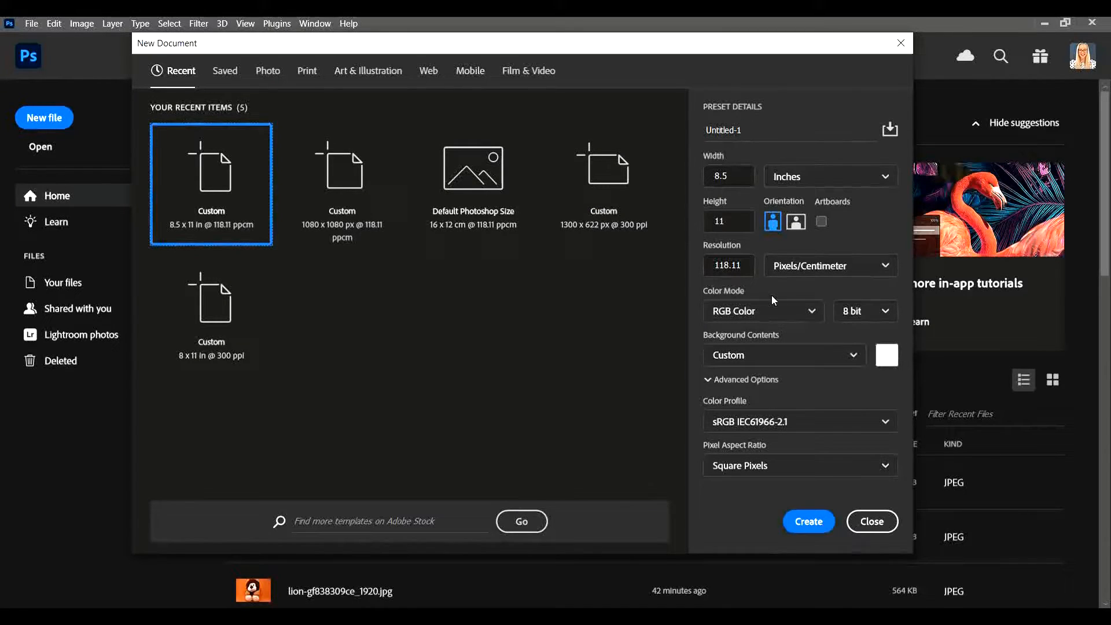
{"action": "mouse_move", "coordinate": [682, 169]}
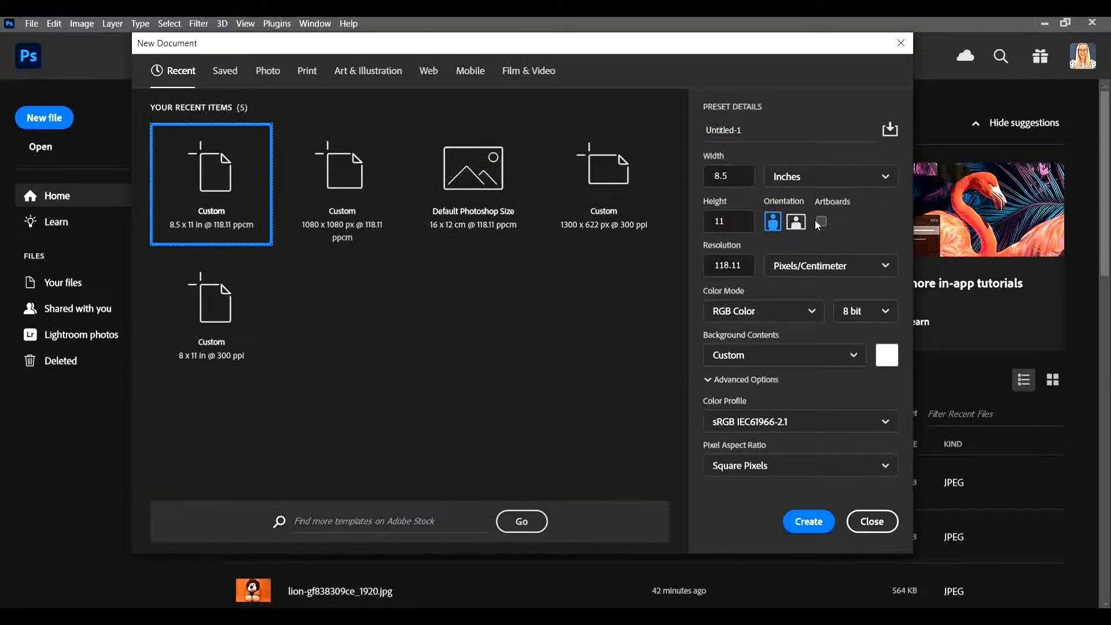
- Change the width and height units from inches to pixels
{"action": "left_click", "coordinate": [831, 175]}
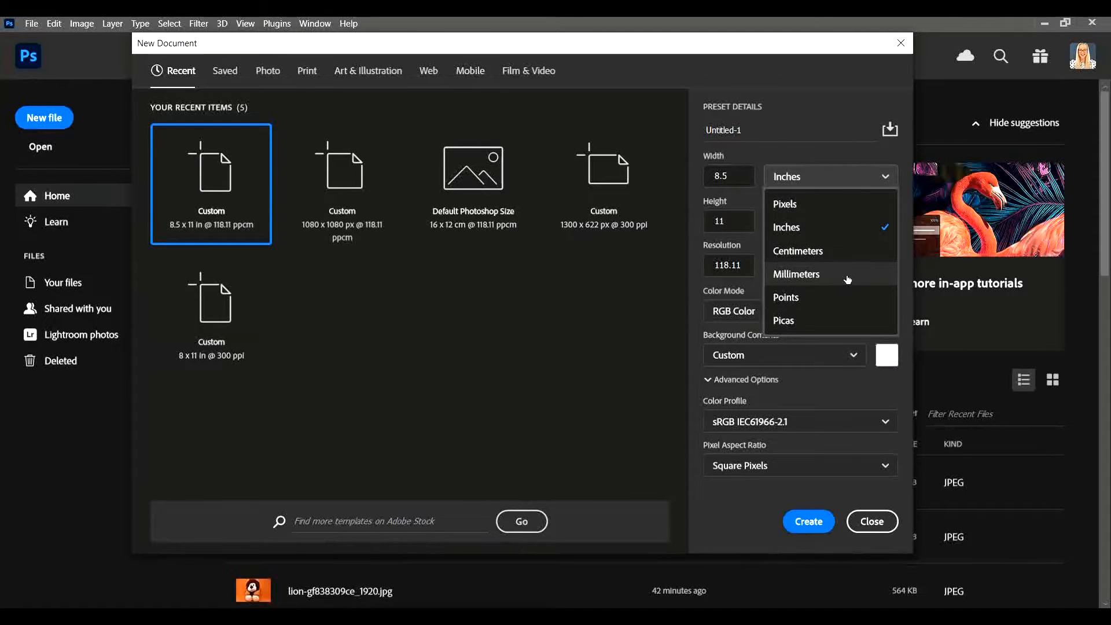
{"action": "mouse_move", "coordinate": [831, 320]}
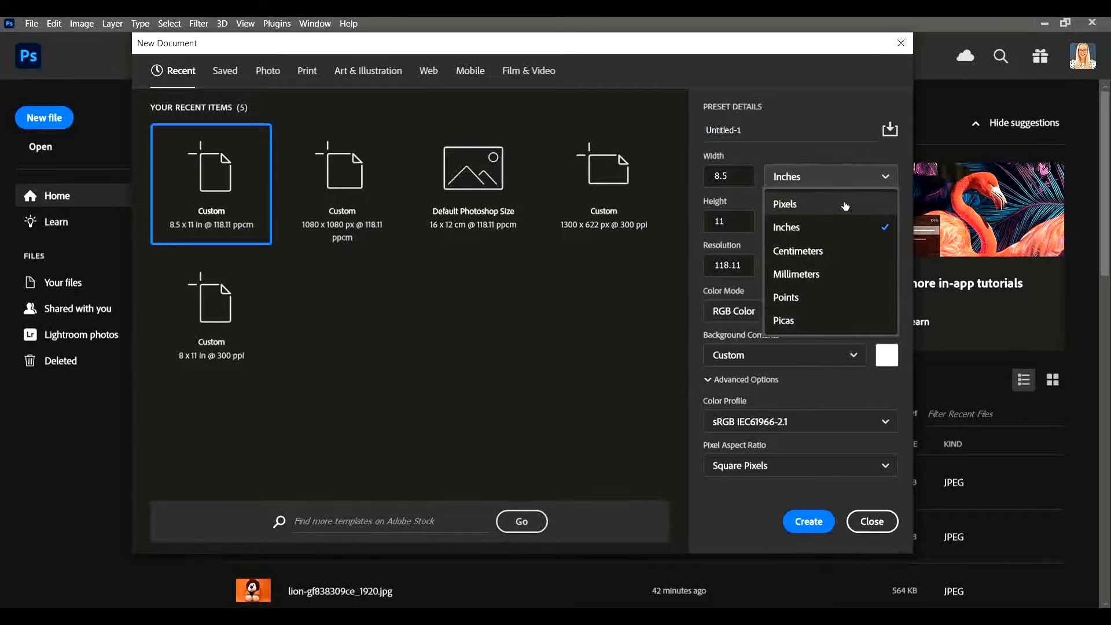
{"action": "mouse_move", "coordinate": [825, 273]}
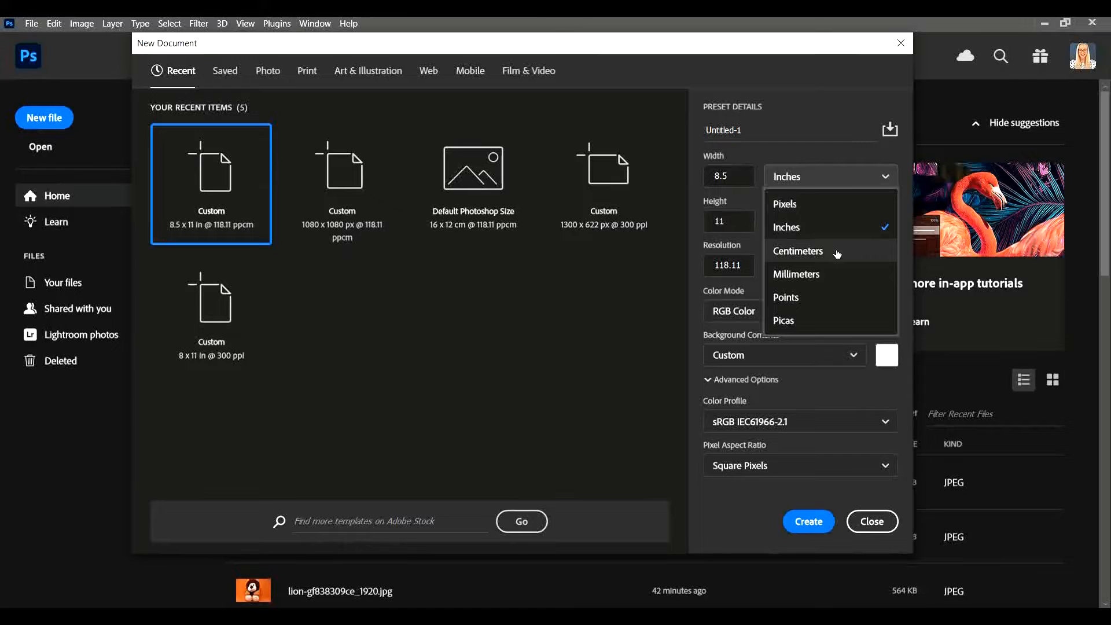
{"action": "left_click", "coordinate": [797, 252]}
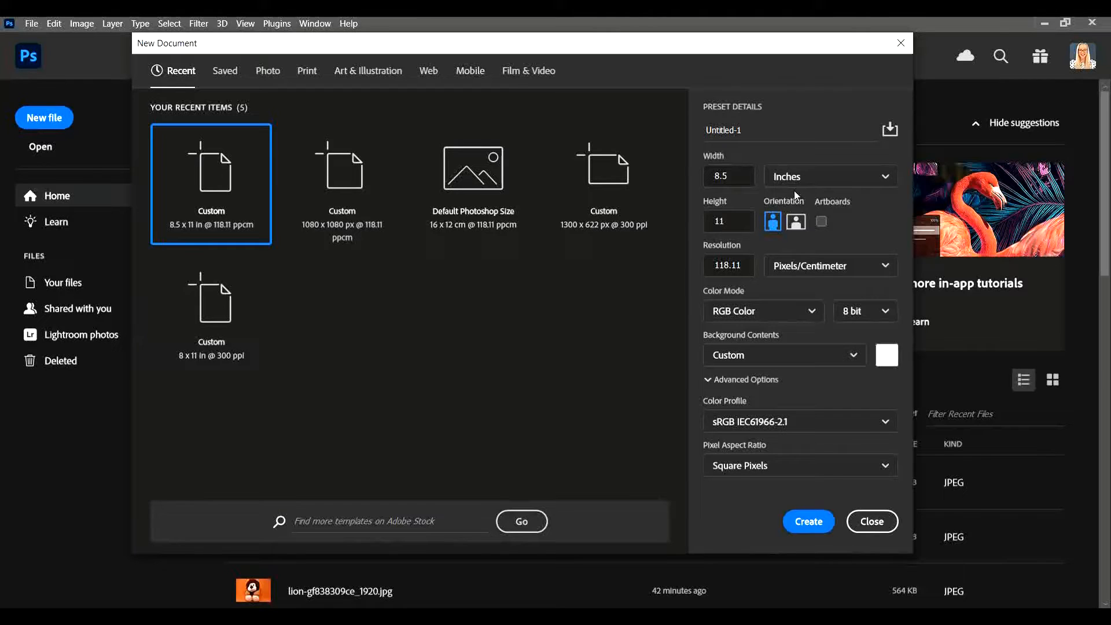
{"action": "left_click", "coordinate": [828, 176]}
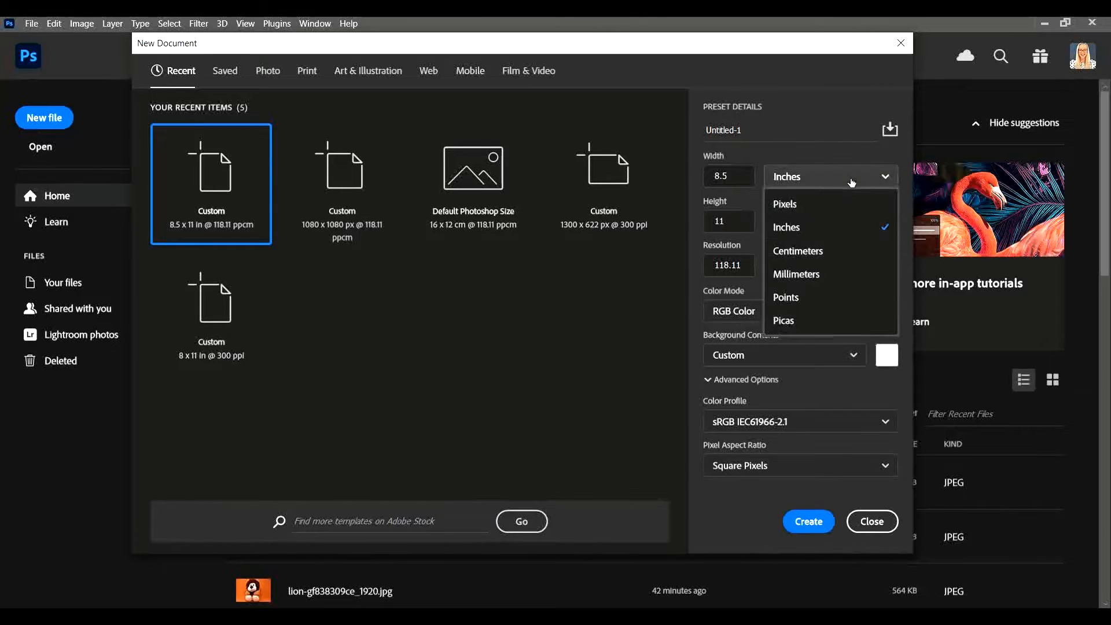
{"action": "left_click", "coordinate": [784, 204]}
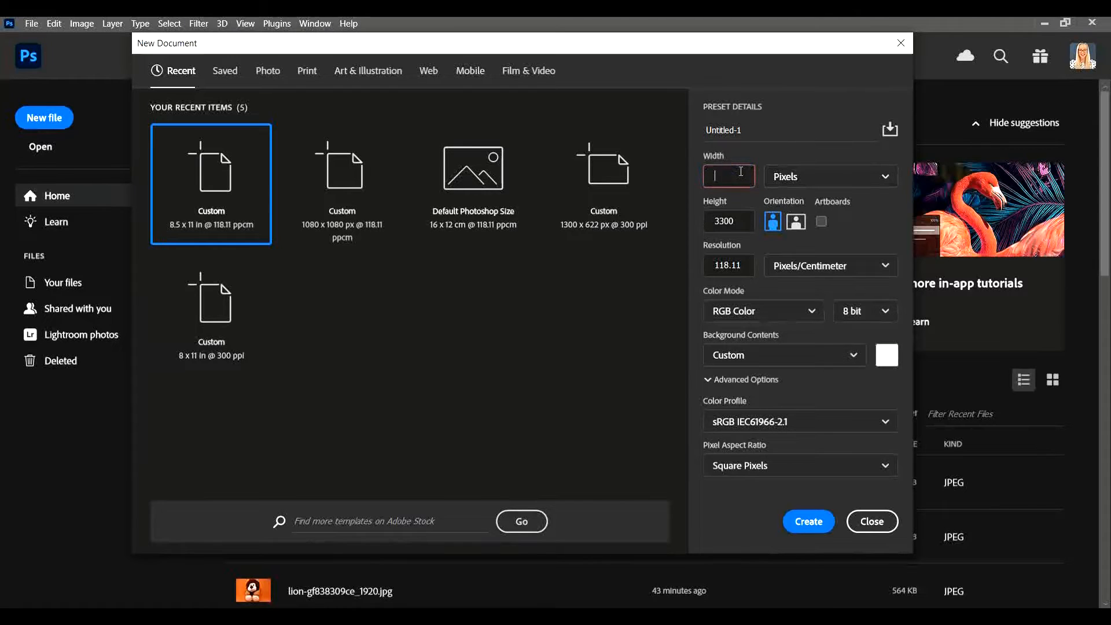
- Size the canvas at 1080 by 1080 pixels
{"action": "type", "text": "1080"}
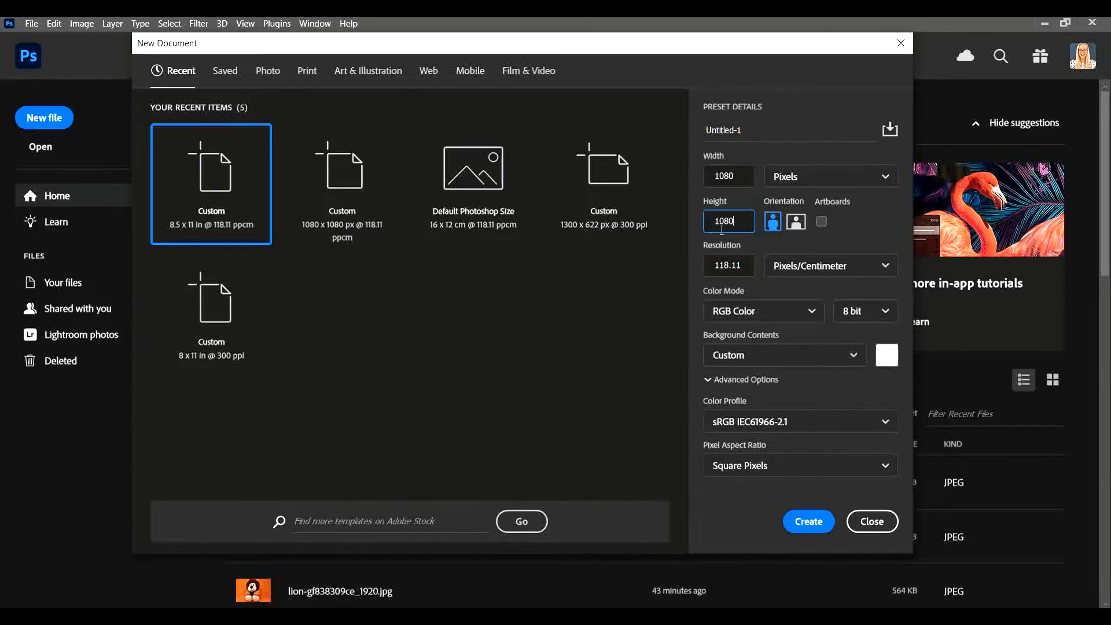
{"action": "mouse_move", "coordinate": [808, 284]}
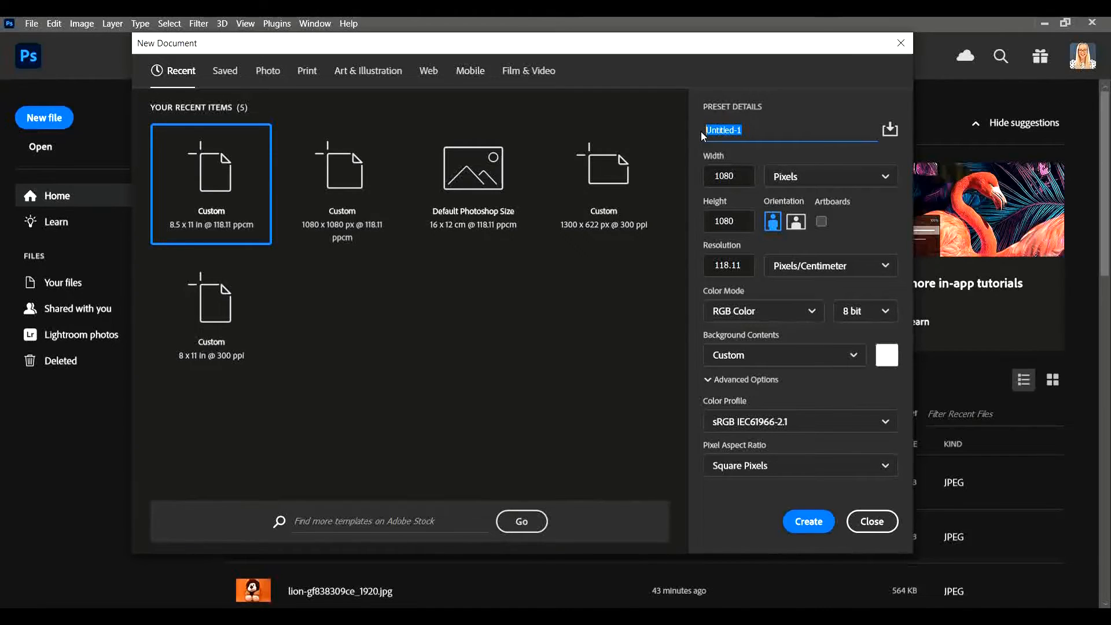
- Name the new document 'Practice' instead of Untitled-1
{"action": "type", "text": "Practice"}
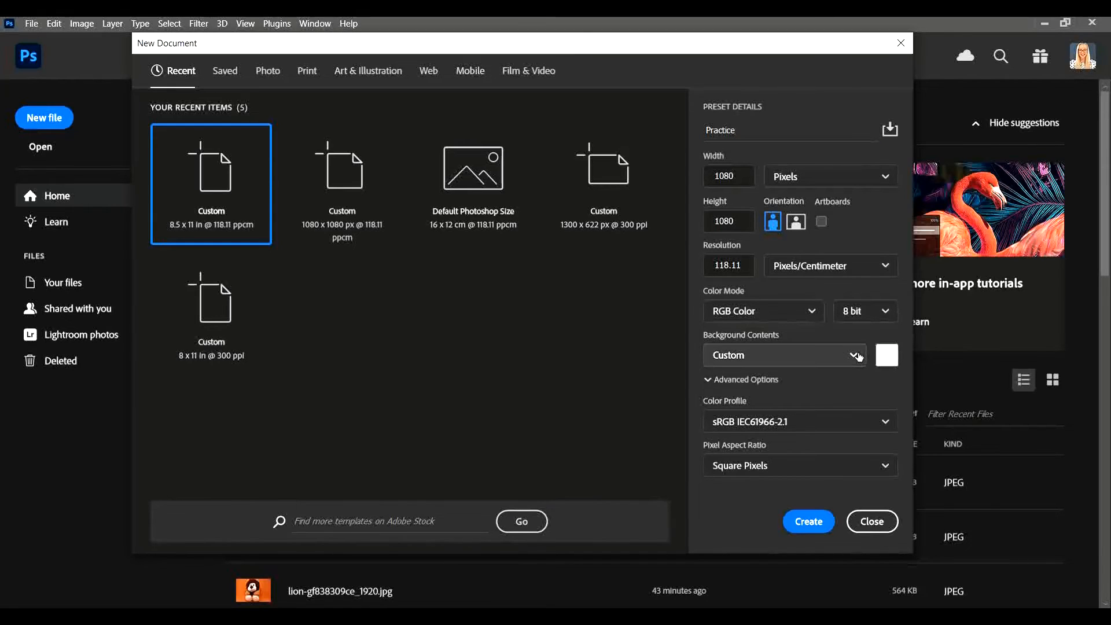
- Set Background Contents to White and create the 1080 x 1080 px Practice document
{"action": "left_click", "coordinate": [783, 355]}
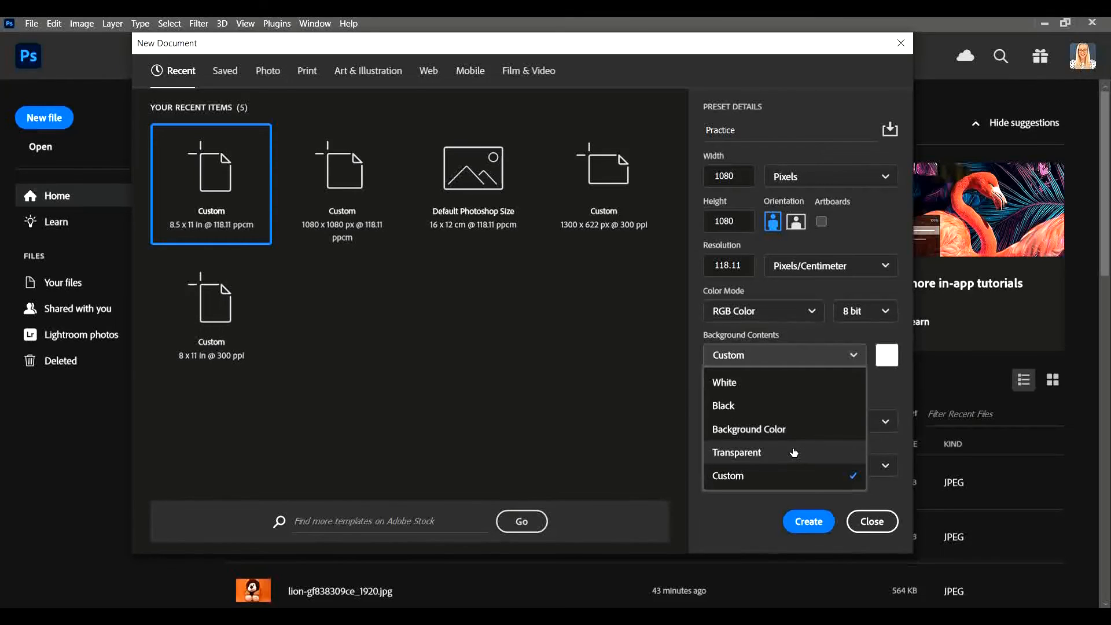
{"action": "mouse_move", "coordinate": [786, 480]}
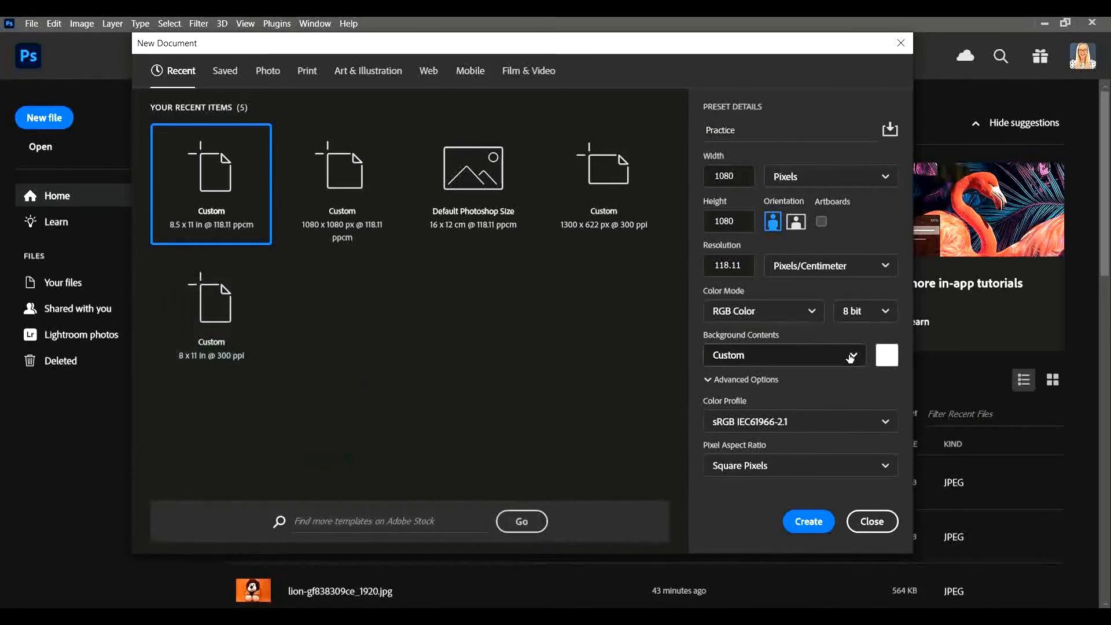
{"action": "left_click", "coordinate": [783, 355]}
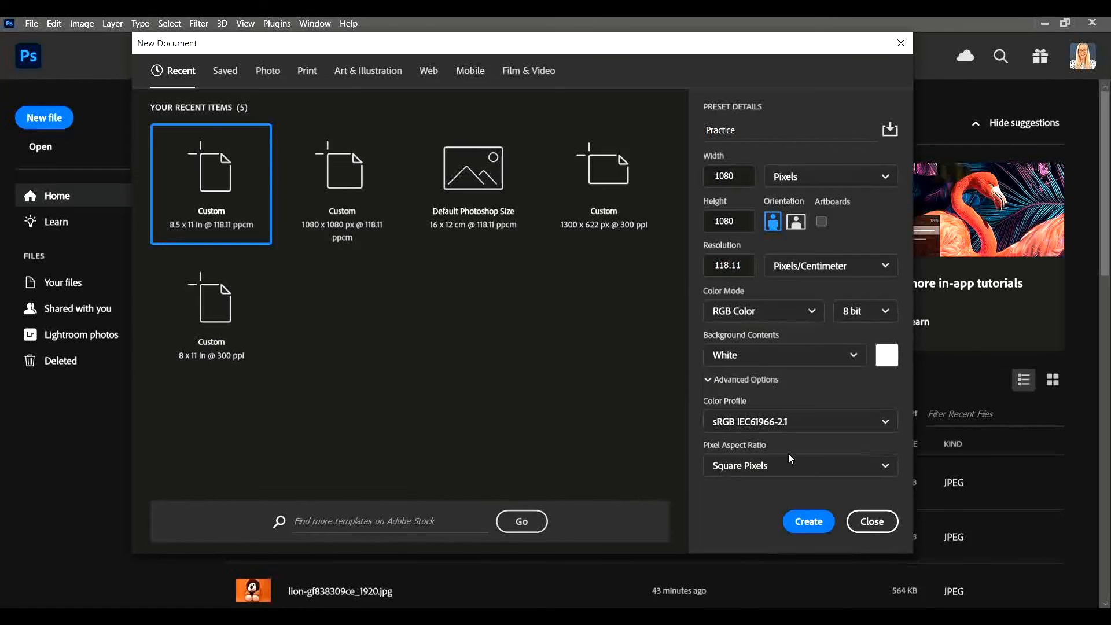
{"action": "left_click", "coordinate": [870, 522]}
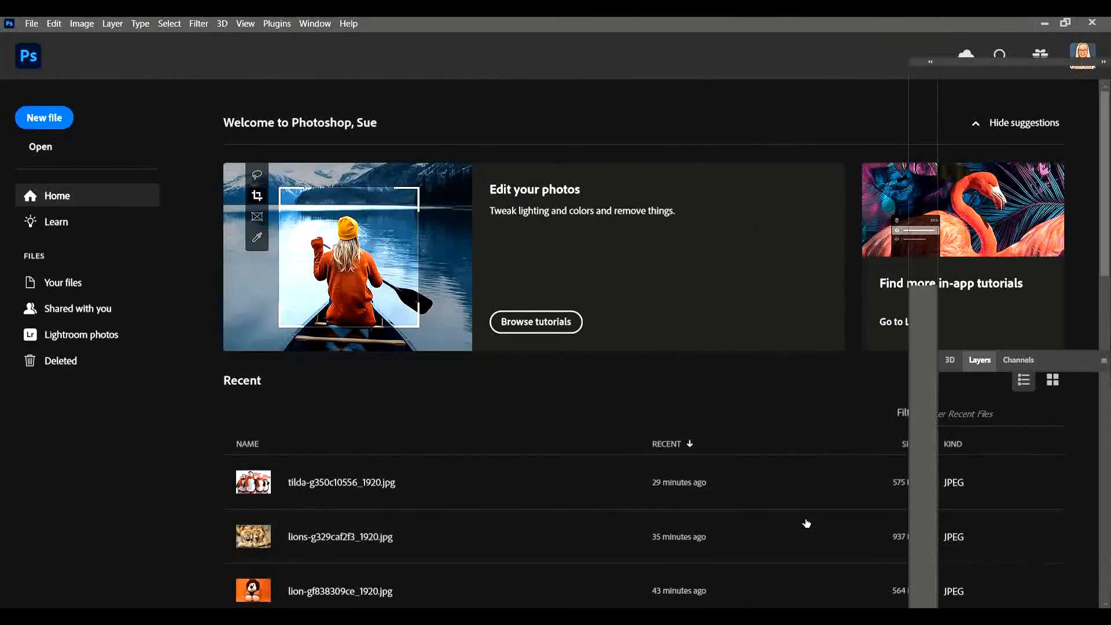